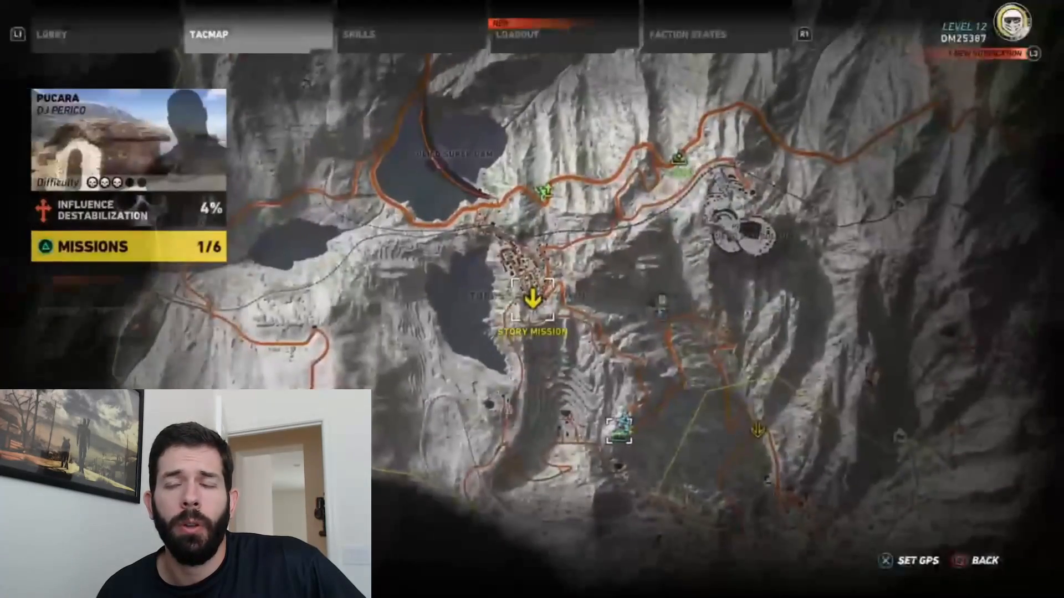
Step: Add a Video Capture Device 2 source for the Logitech C920 webcam to the XBox scene
left_click(51, 34)
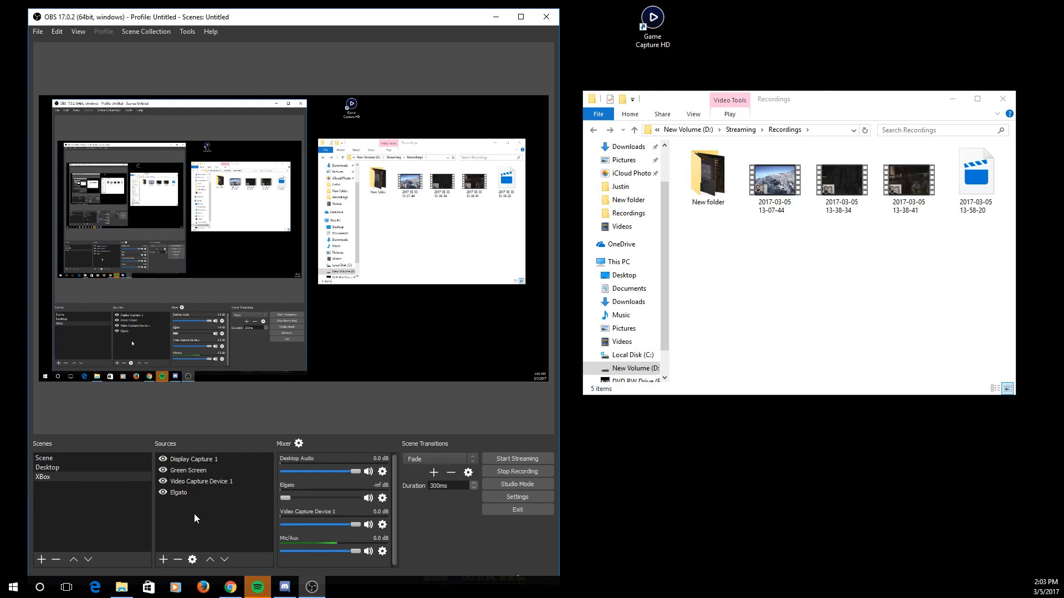
left_click(179, 493)
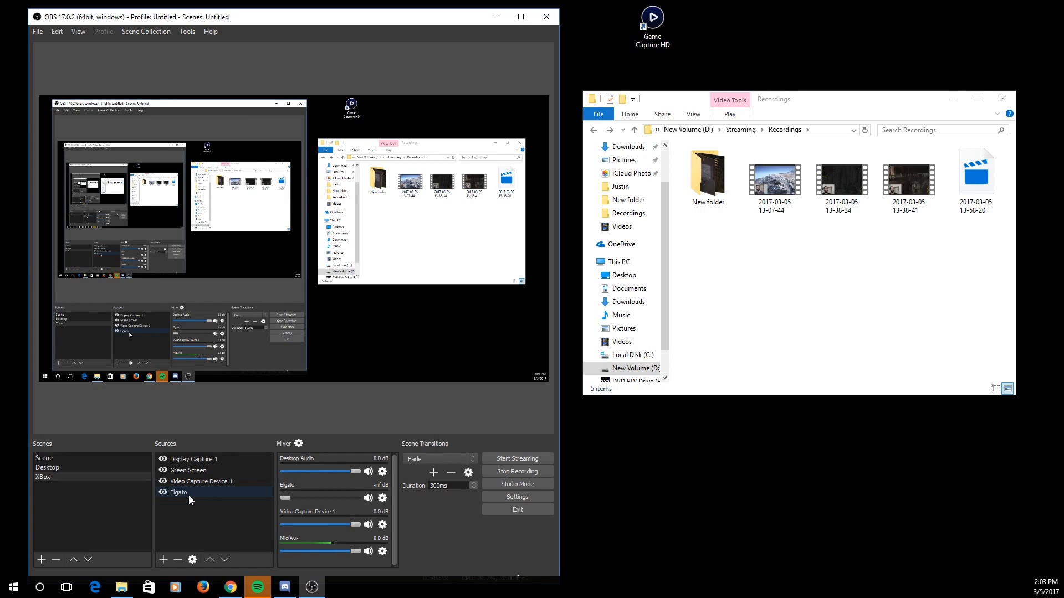
left_click(163, 560)
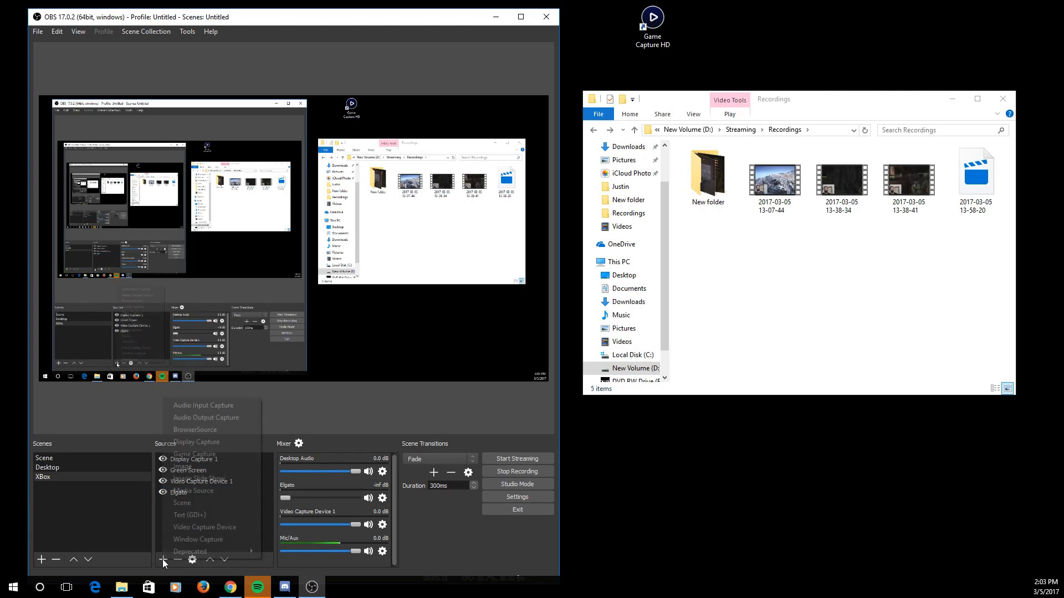
mouse_move(194, 454)
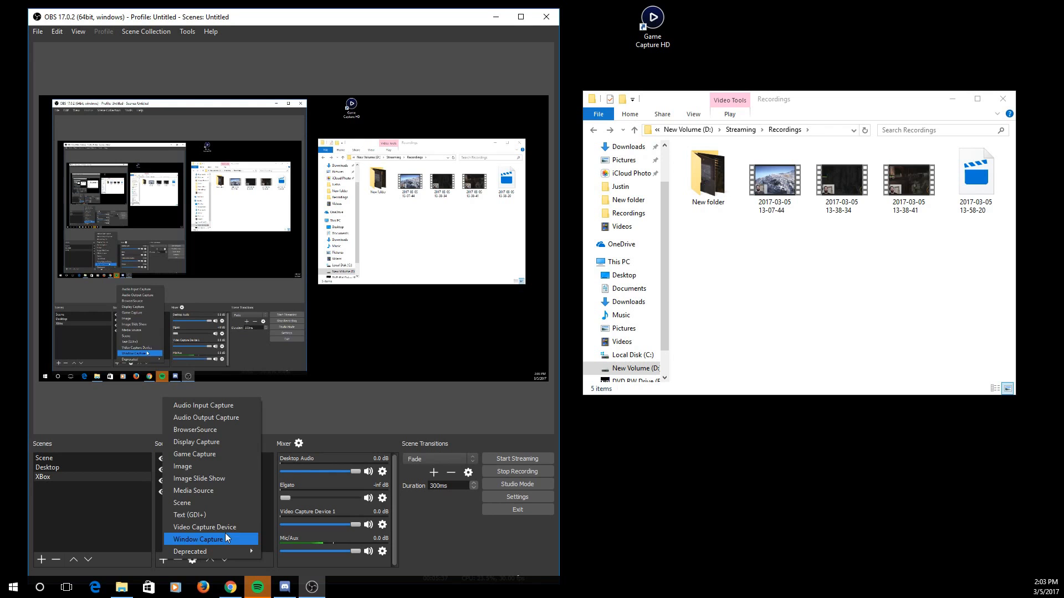
left_click(204, 527)
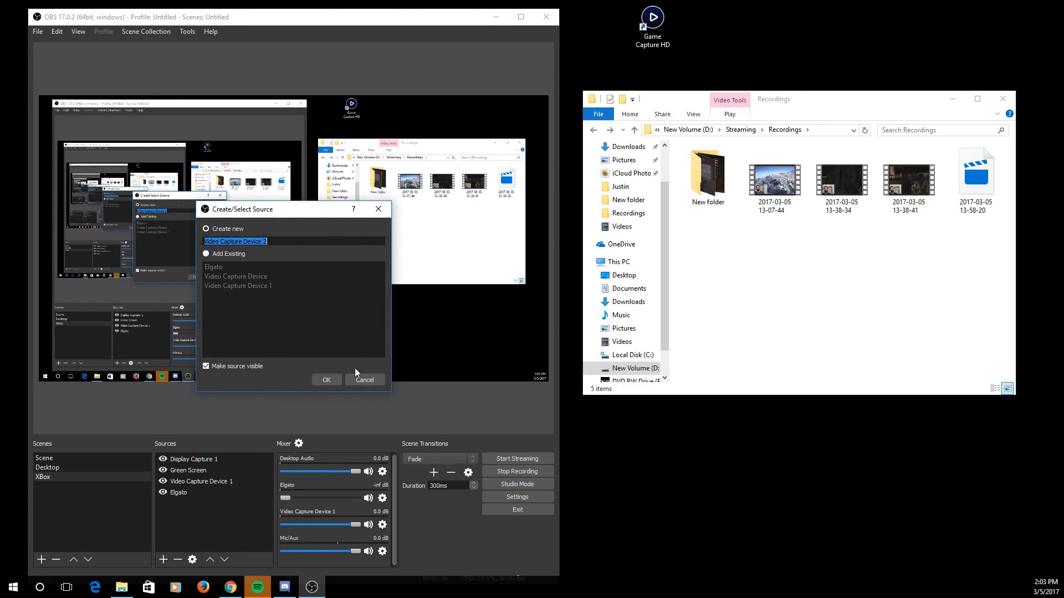
left_click(326, 380)
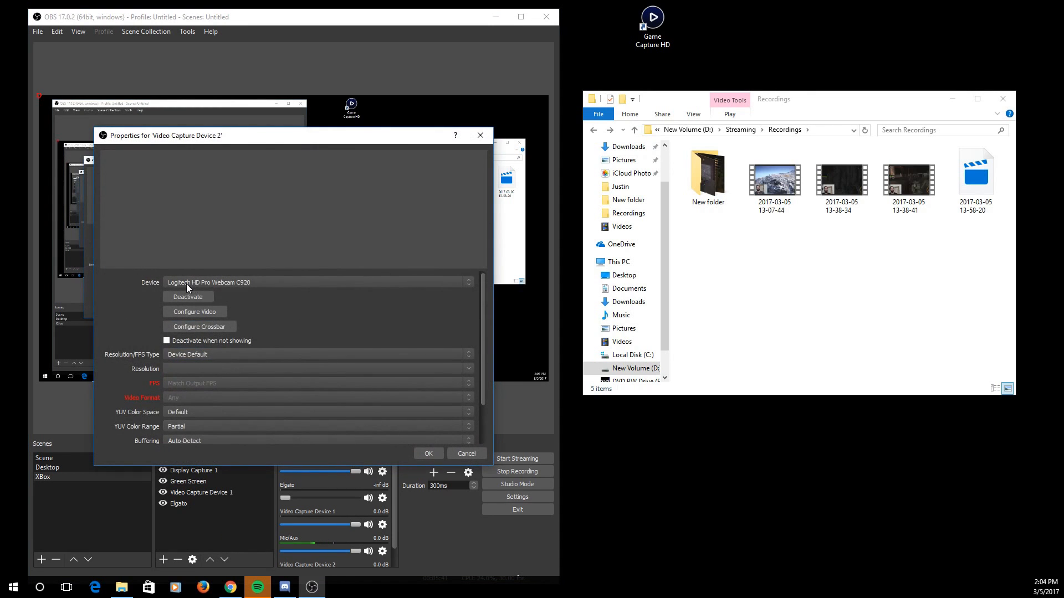
mouse_move(256, 292)
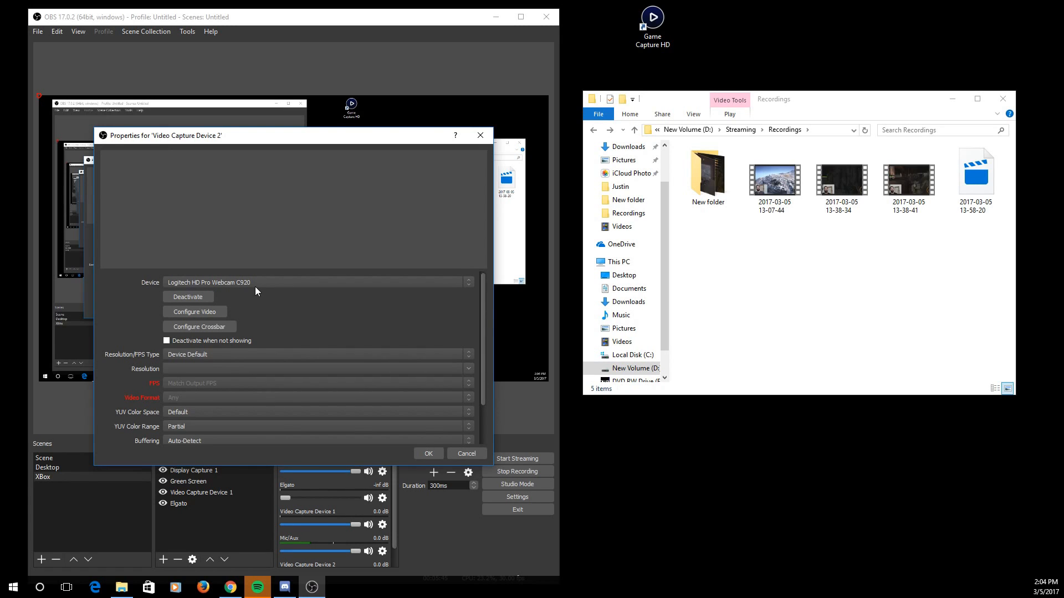
mouse_move(158, 548)
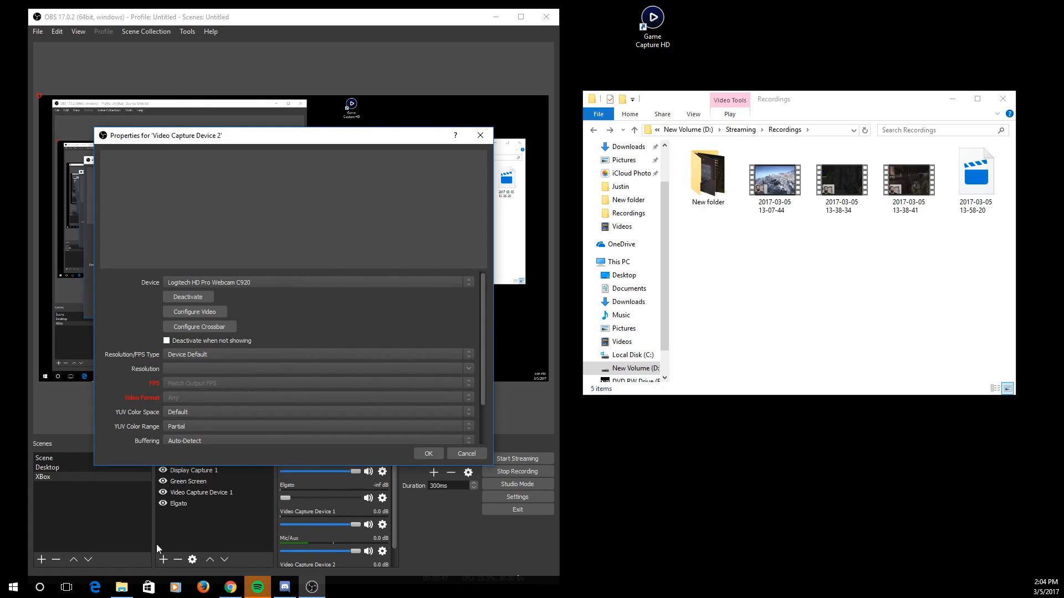
left_click(178, 504)
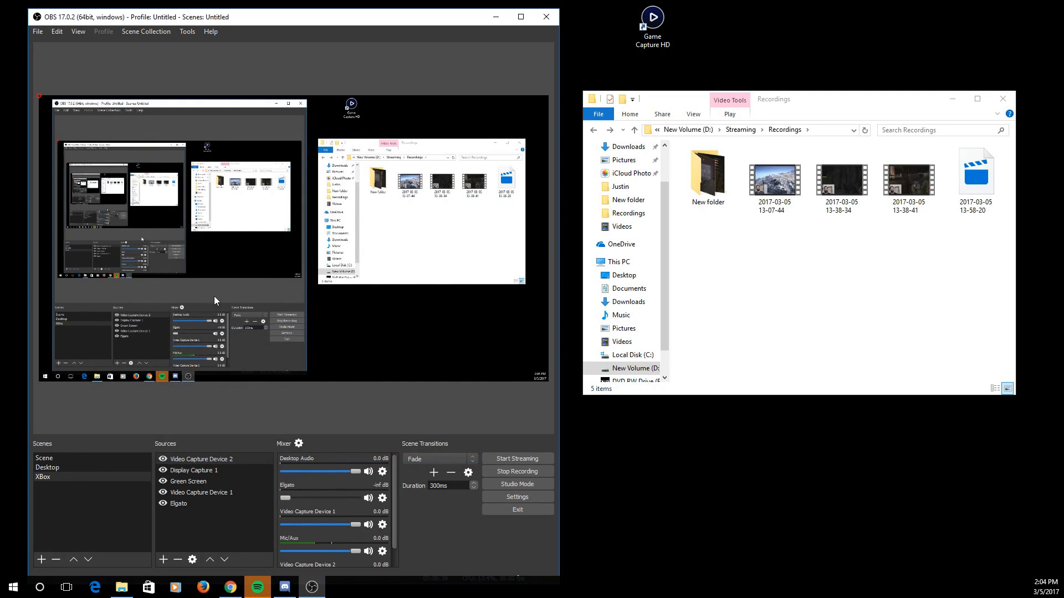
Step: Delete Video Capture Device 2 from the XBox scene's sources, confirming the removal
right_click(201, 459)
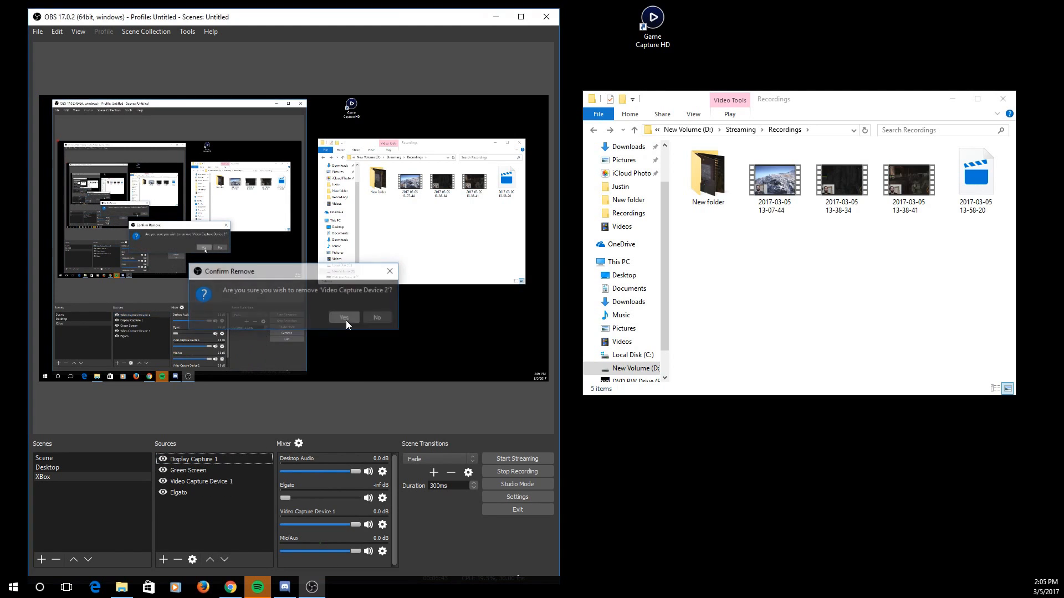
left_click(343, 317)
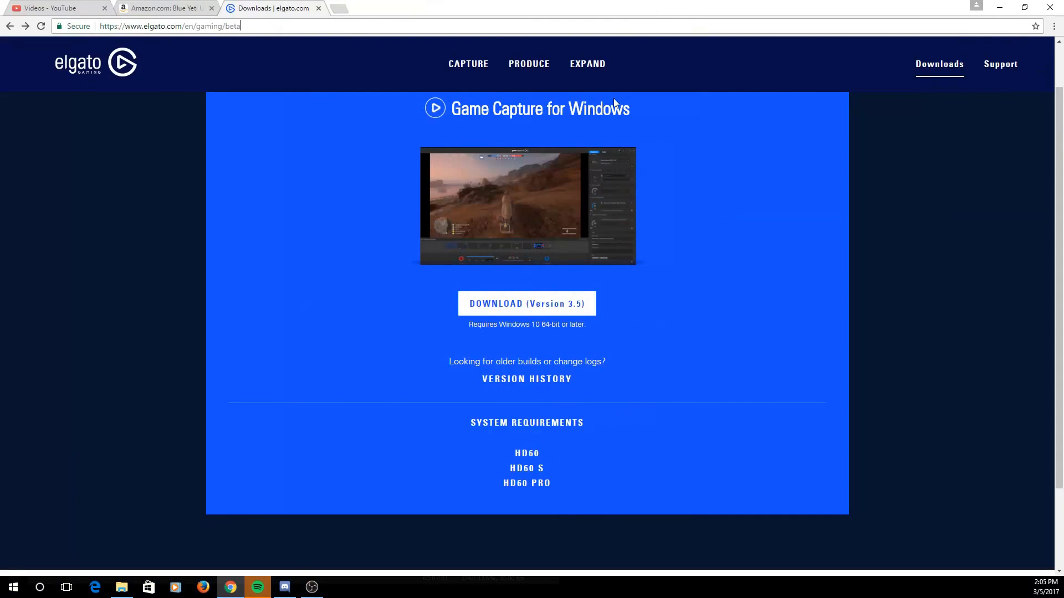
mouse_move(554, 221)
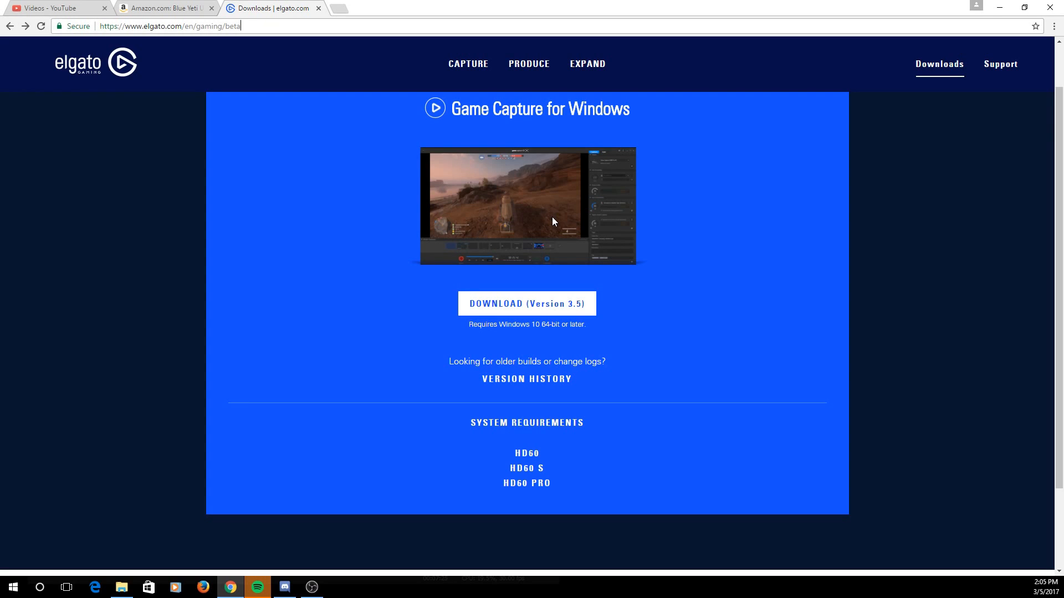
mouse_move(589, 282)
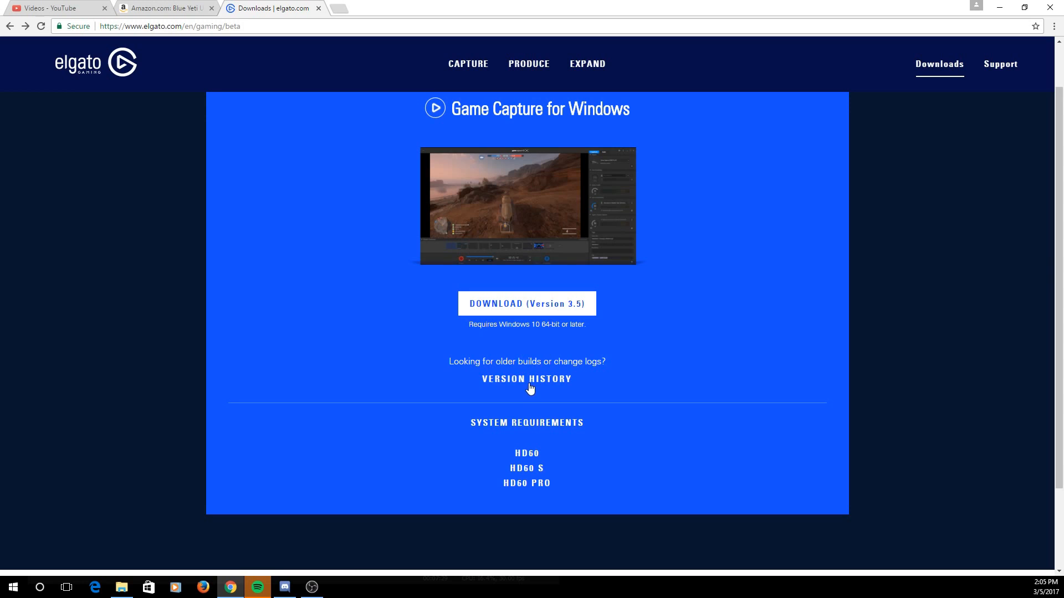
mouse_move(549, 371)
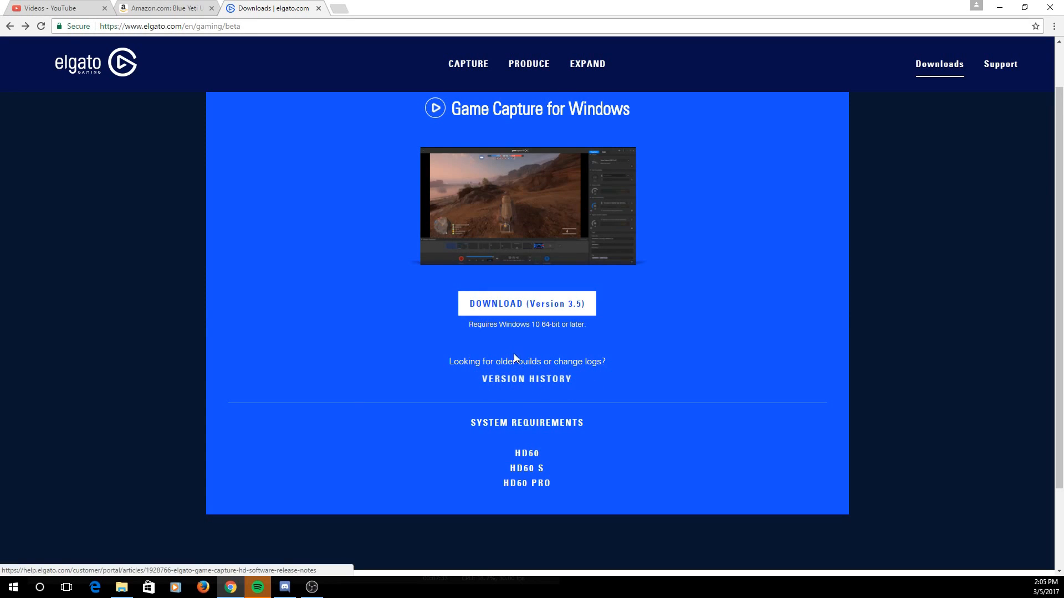
mouse_move(516, 380)
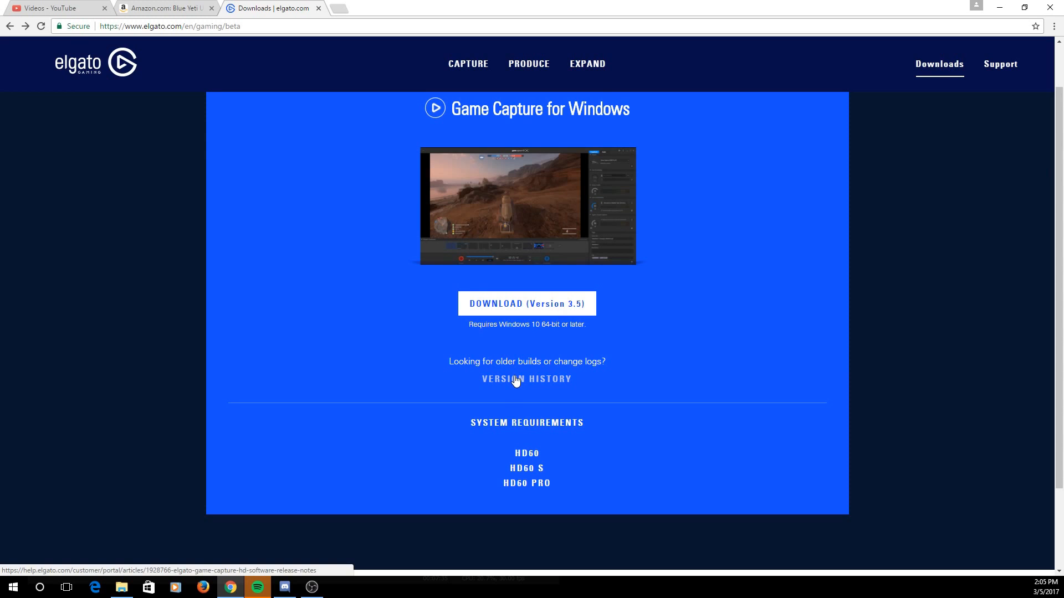
left_click(516, 378)
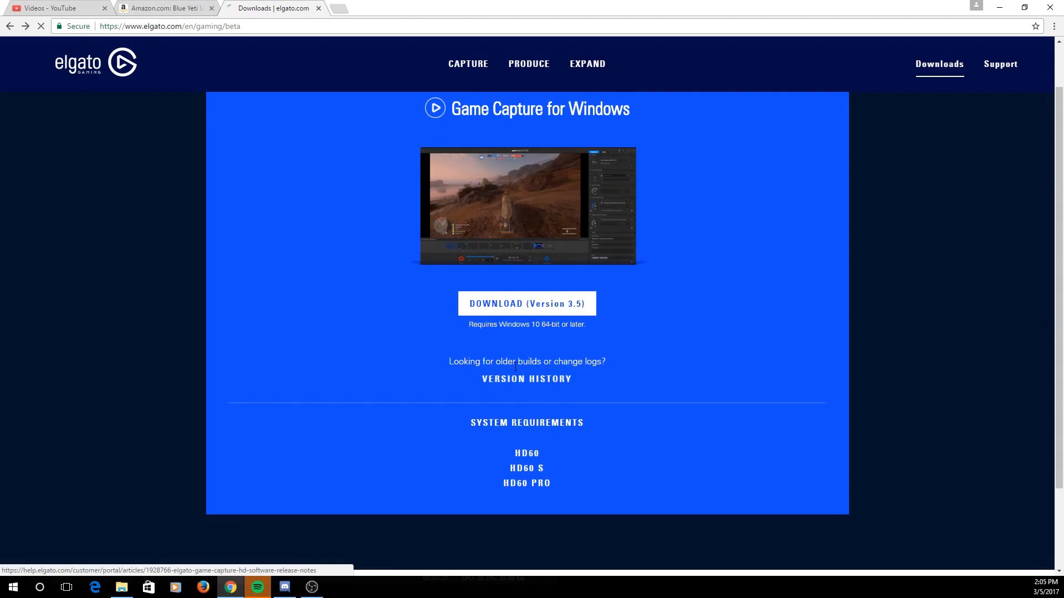
left_click(526, 379)
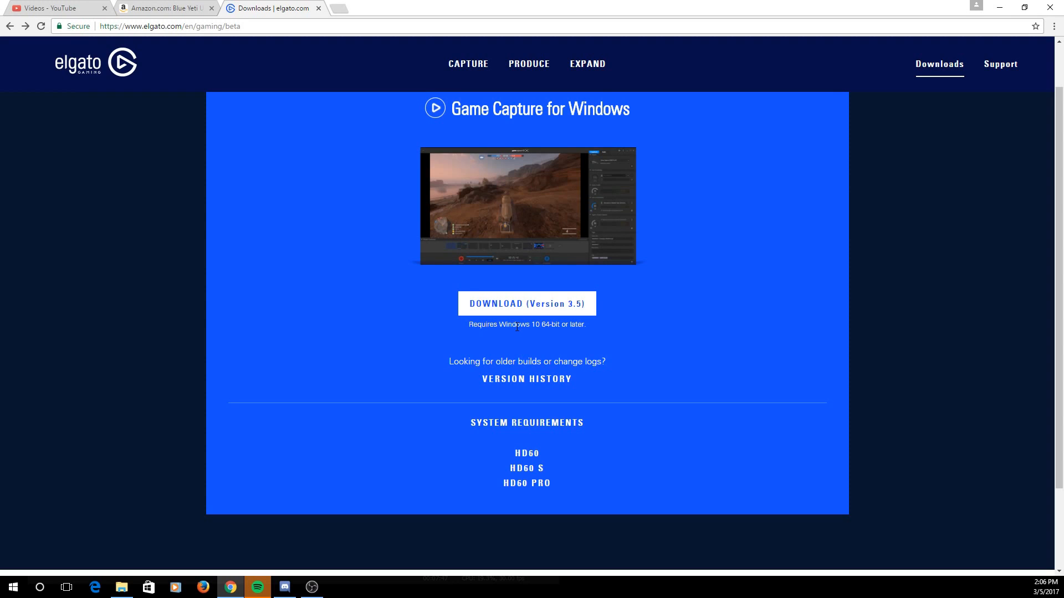
mouse_move(398, 224)
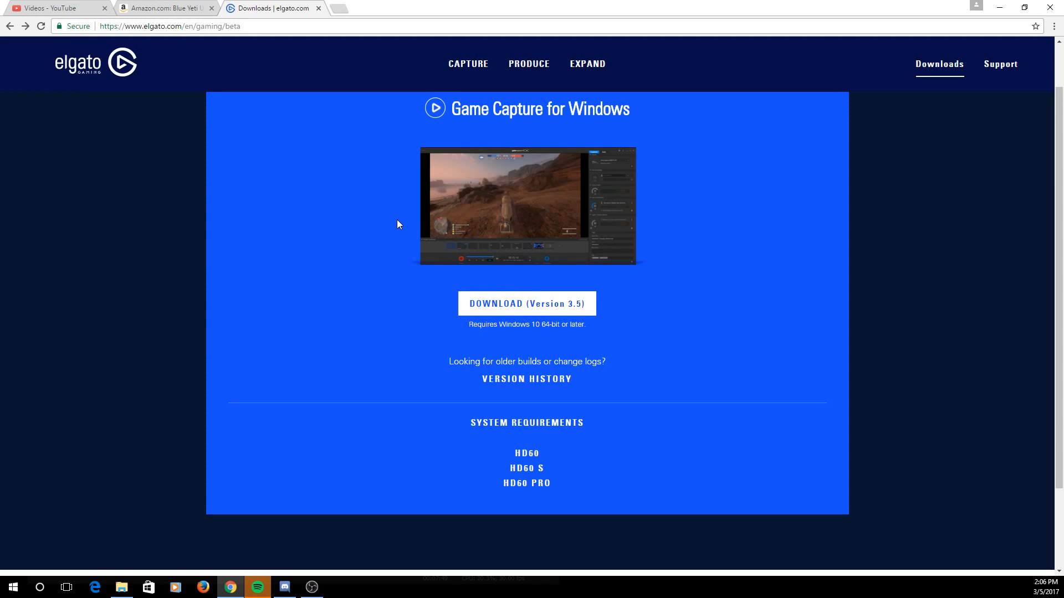
mouse_move(595, 11)
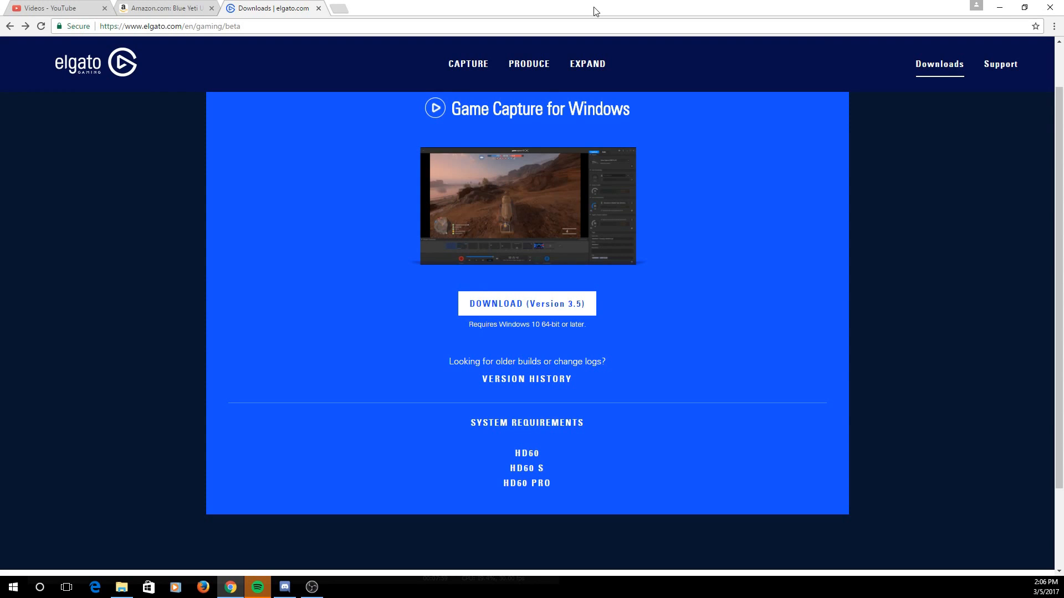
mouse_move(891, 21)
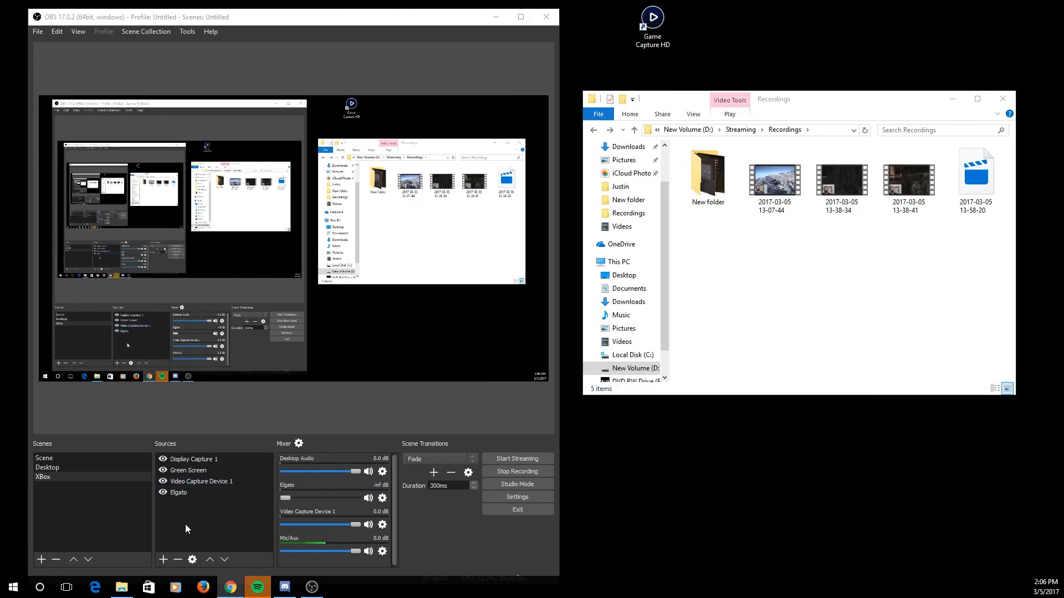
mouse_move(190, 549)
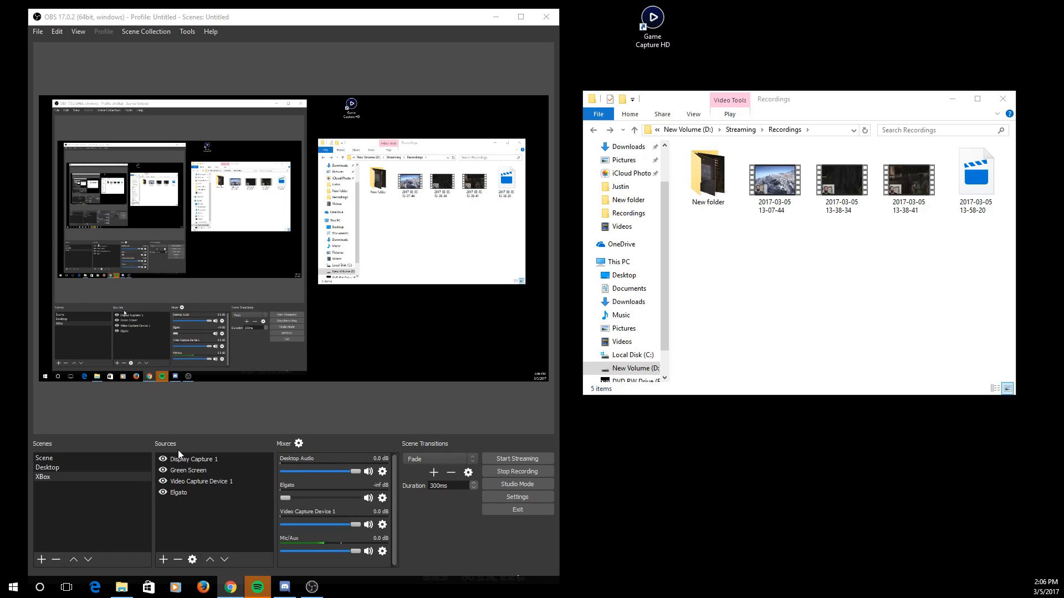
left_click(193, 459)
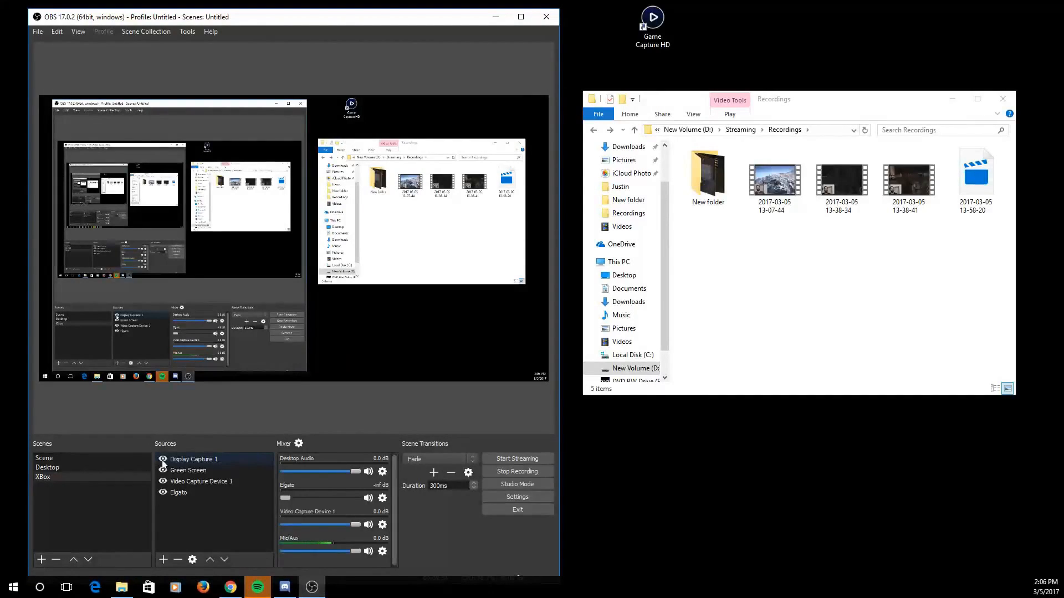
left_click(189, 471)
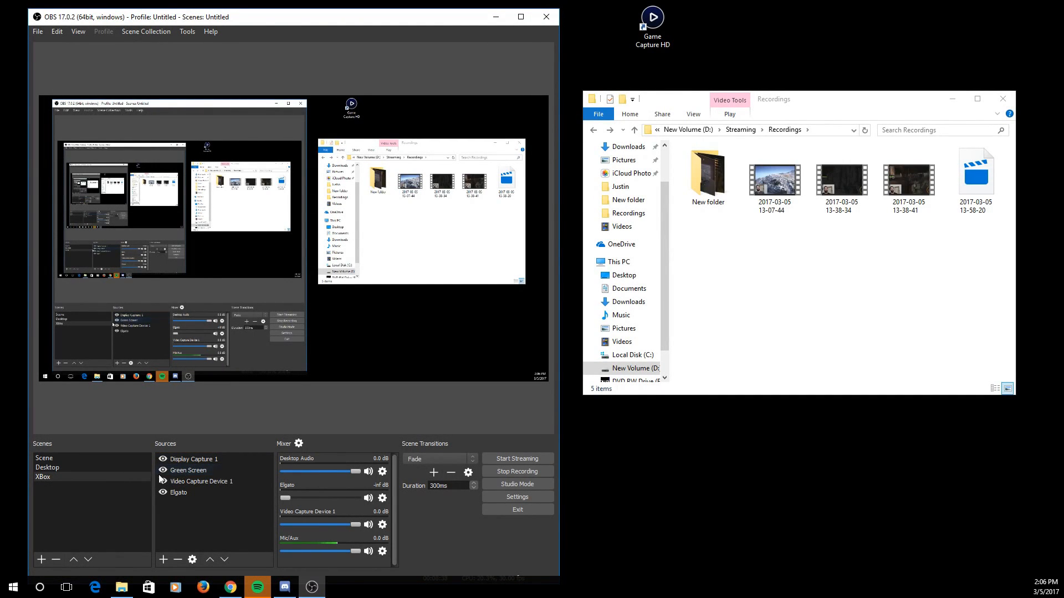
left_click(188, 470)
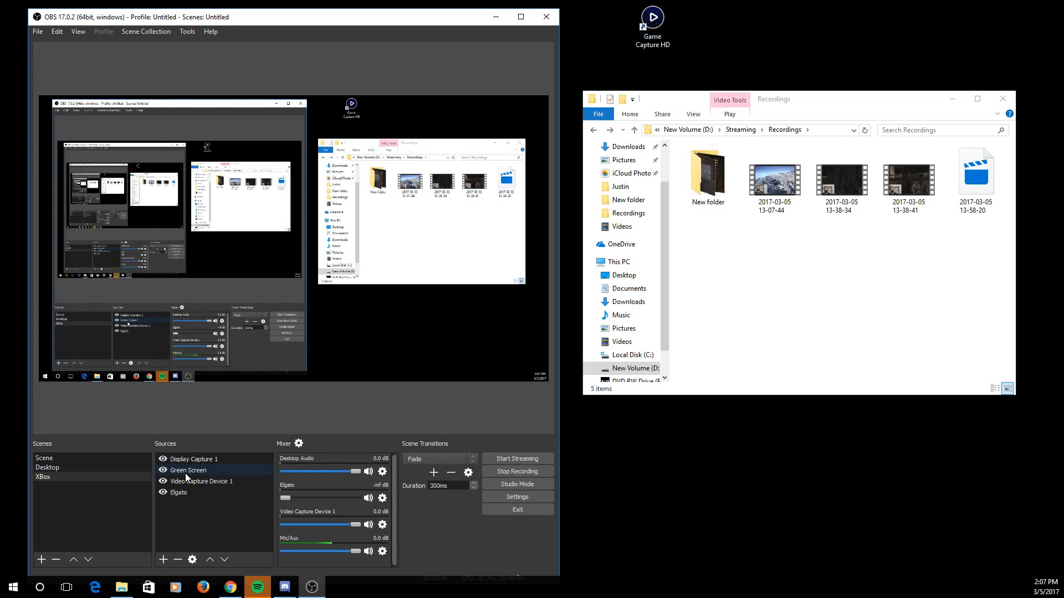
left_click(201, 481)
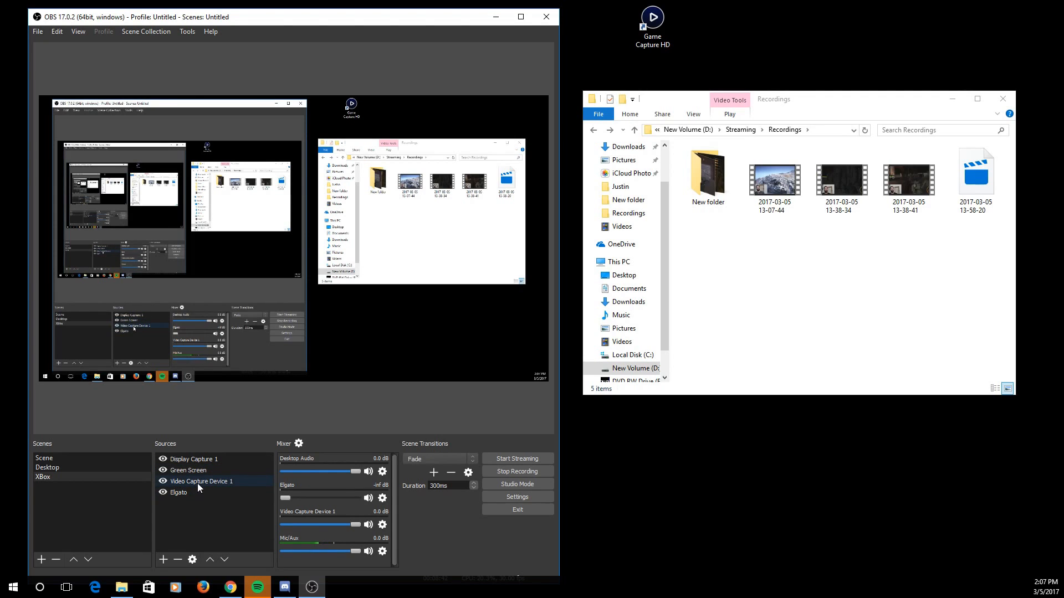